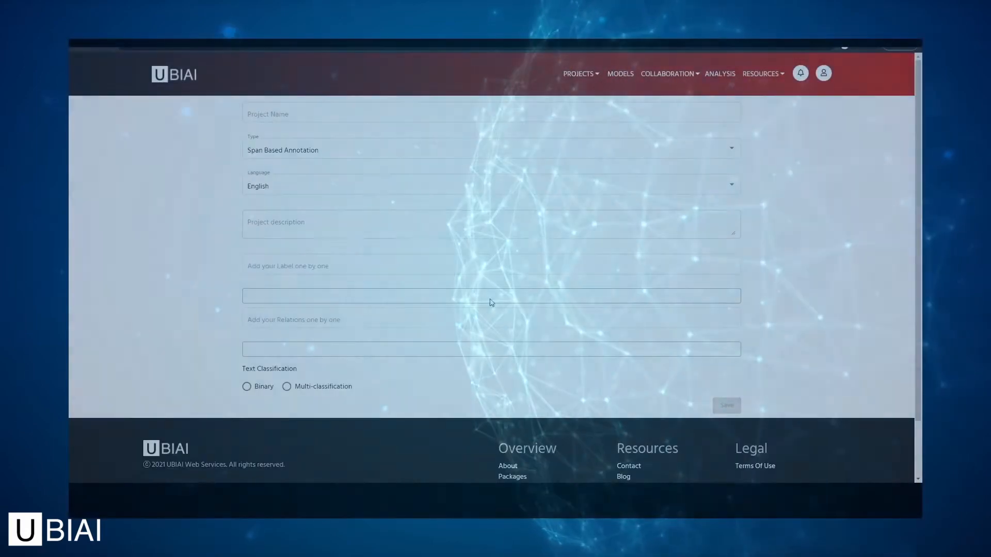
# Step: Name the project 'Annotation Project', choose span-based annotation and save it with its labels, relations and classes
pyautogui.write('Annotation Project')
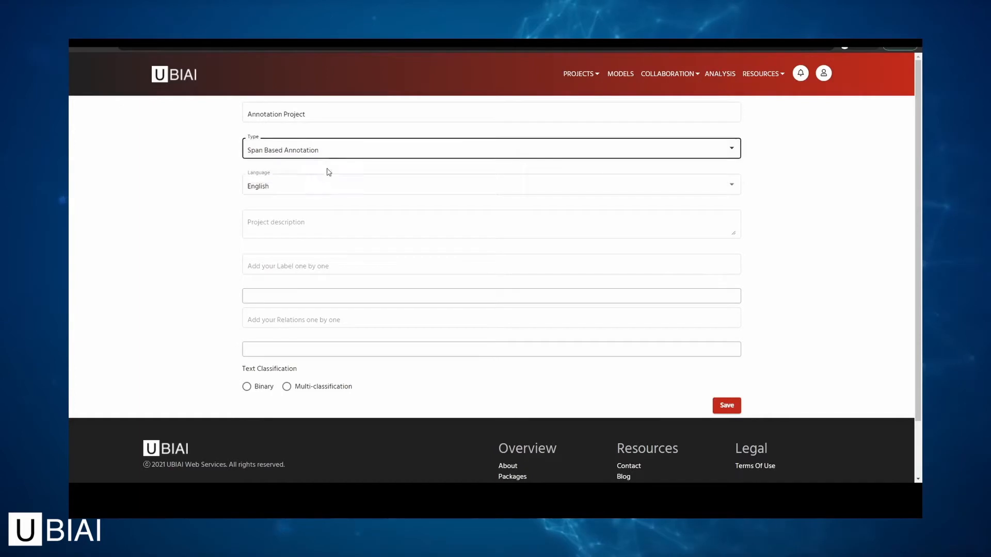
pyautogui.click(490, 185)
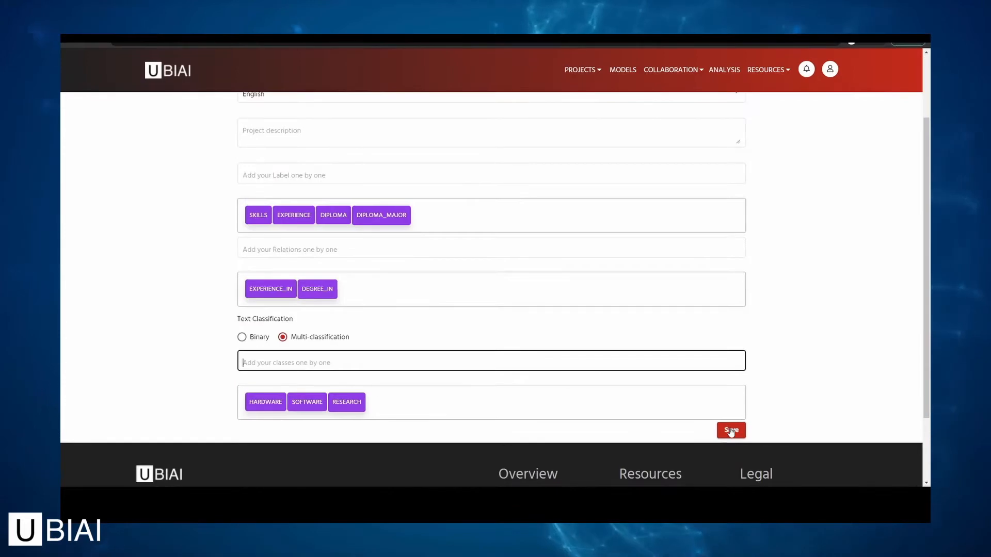
pyautogui.click(731, 430)
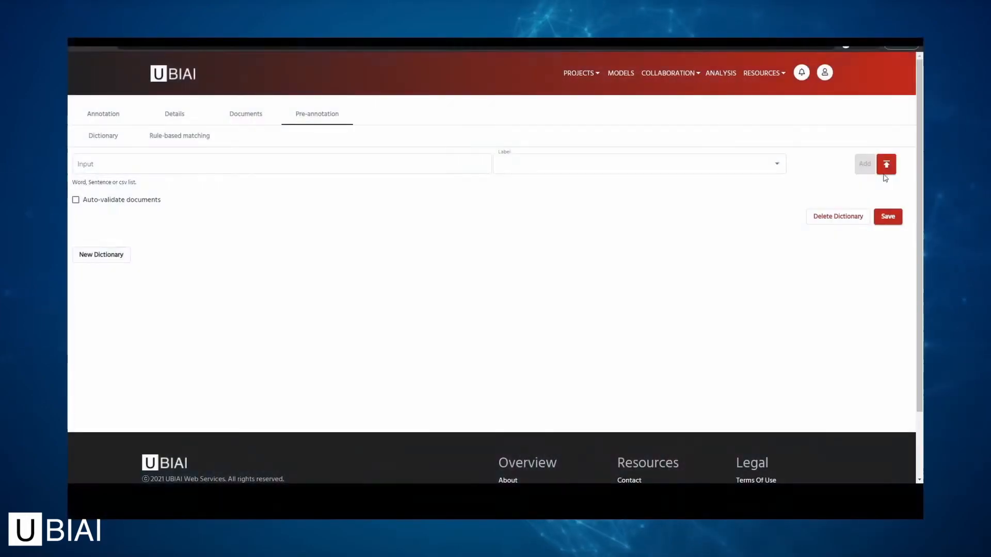
# Step: Add a rule-based matching pattern tagging matches as EXPERIENCE in the pre-annotation settings
pyautogui.click(179, 135)
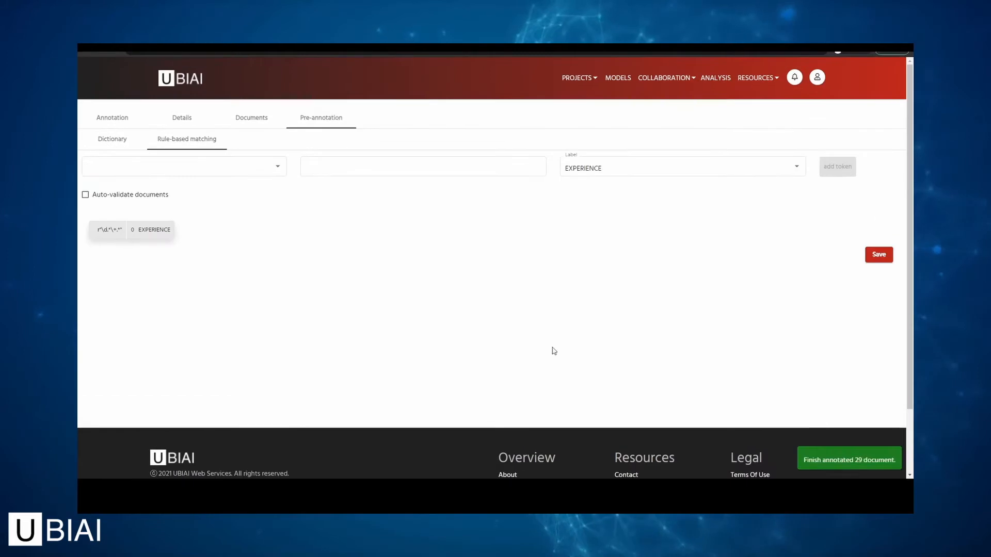
pyautogui.click(111, 118)
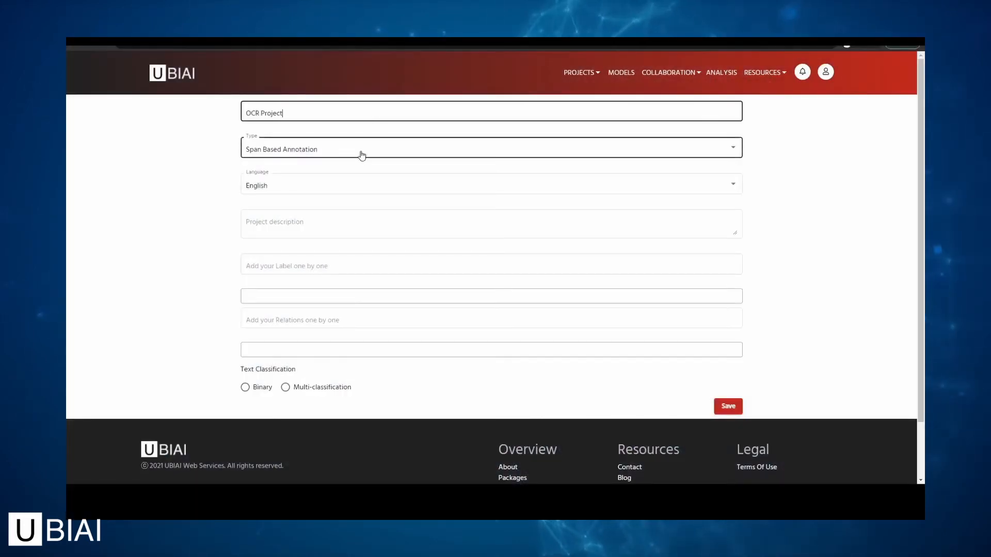
# Step: Save 'OCR Project' as an OCR Annotation project with date, seller and address labels
pyautogui.write('date_')
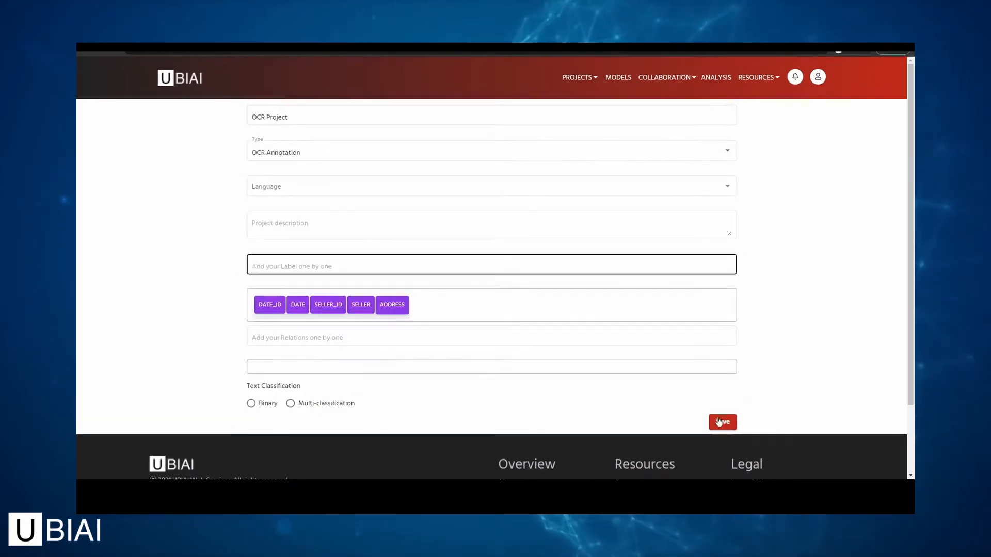
pyautogui.click(723, 422)
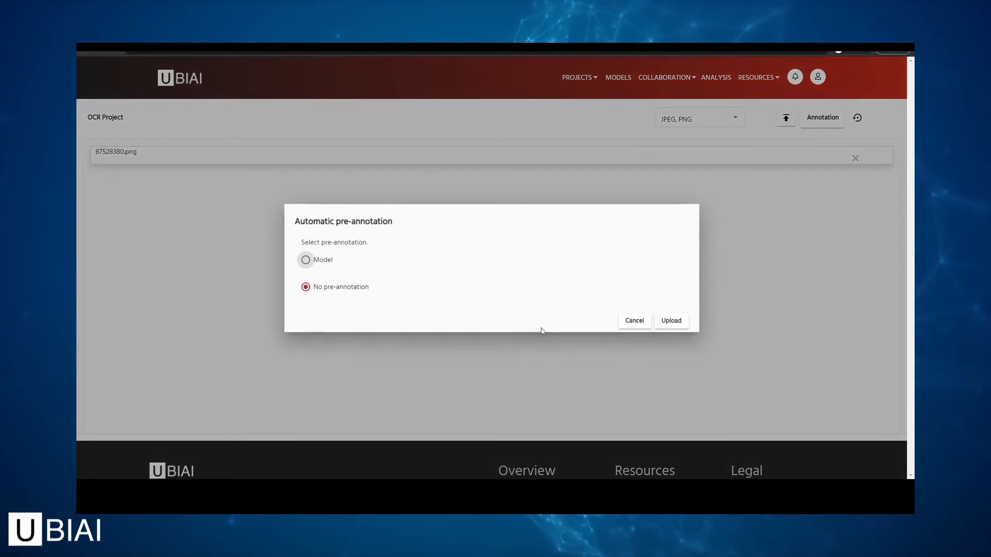
# Step: Upload the scanned proposal without pre-annotation and tag its entities in the text
pyautogui.click(671, 320)
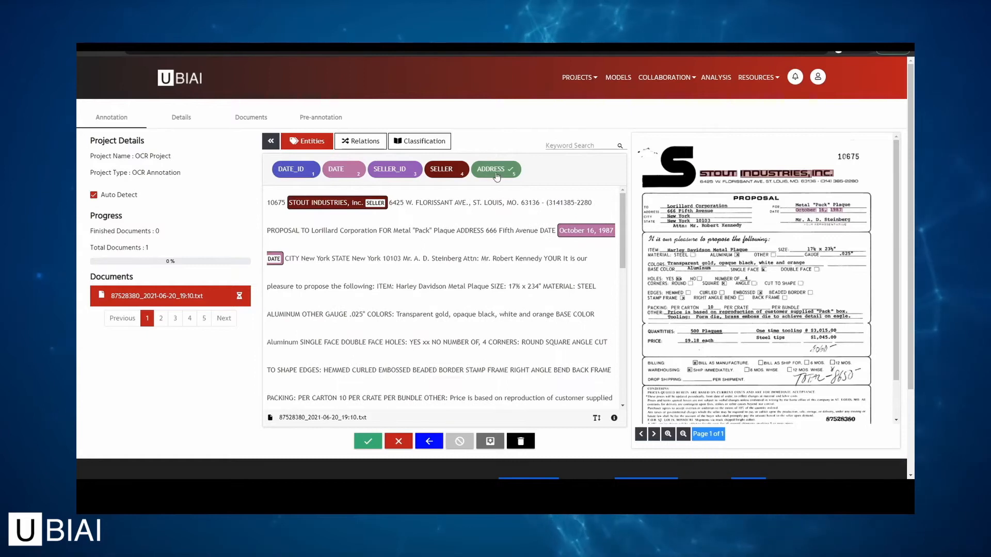
pyautogui.click(618, 77)
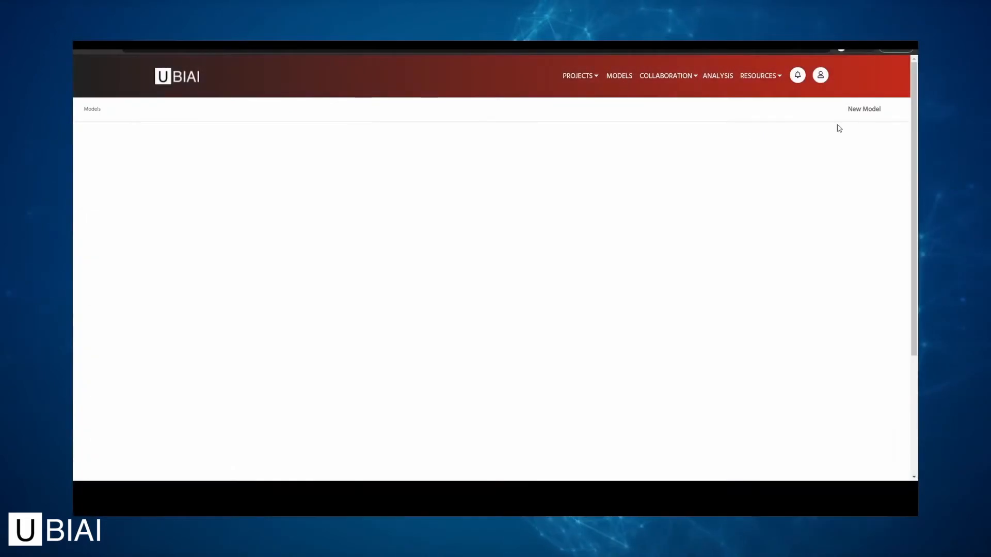
# Step: Create 'First Model' and run its training on the Annotation Project documents
pyautogui.click(863, 109)
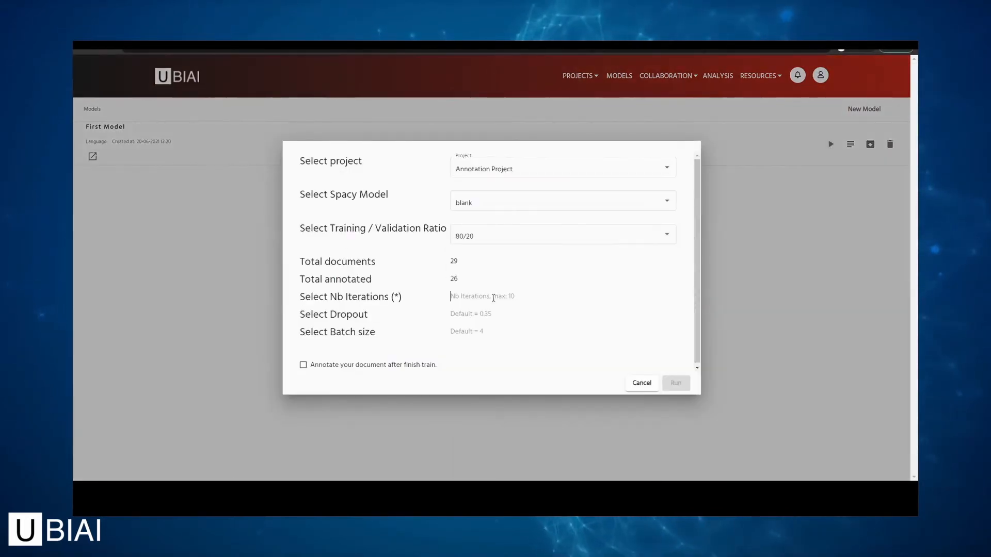
pyautogui.click(675, 383)
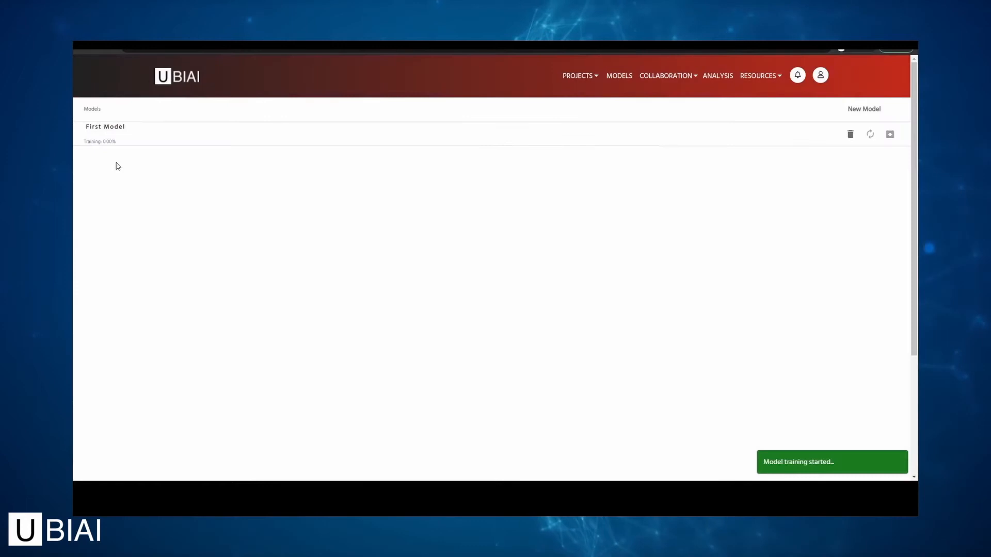